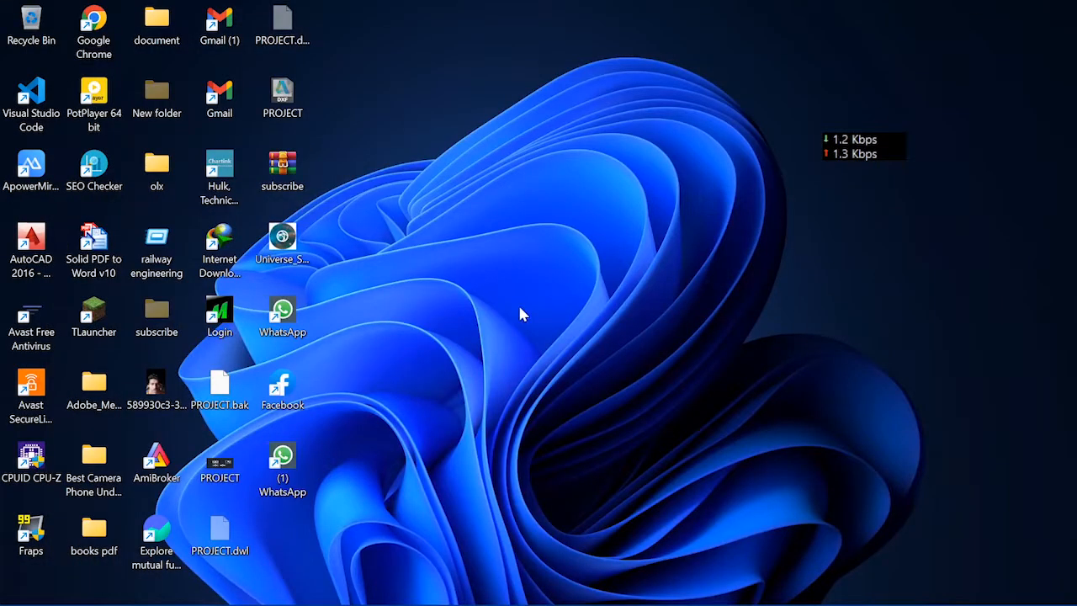
- Refresh the desktop from its context menu before starting the search
right_click(522, 315)
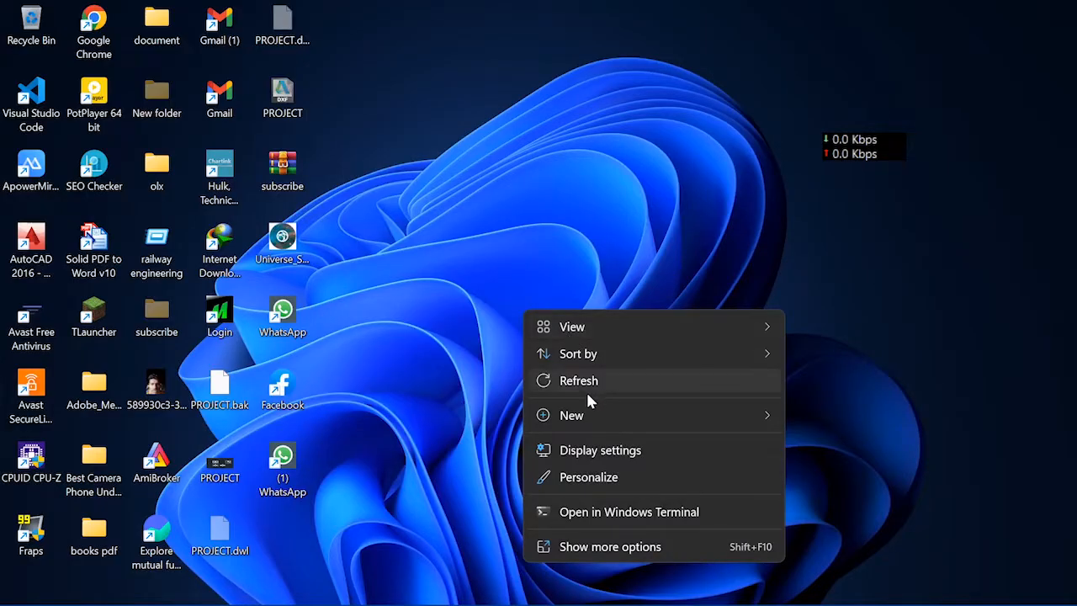
click(579, 380)
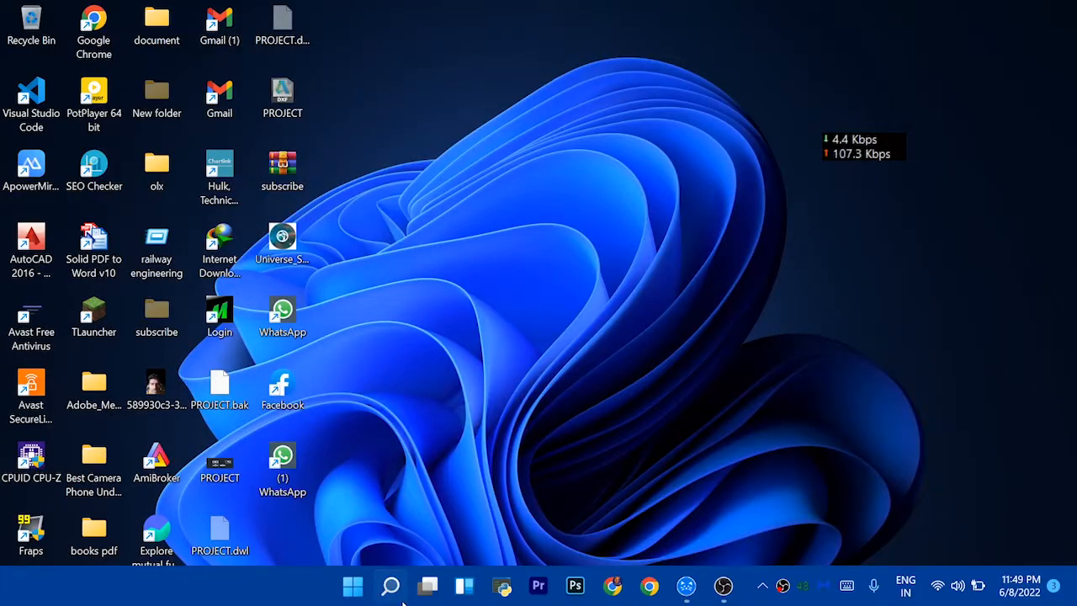
click(390, 586)
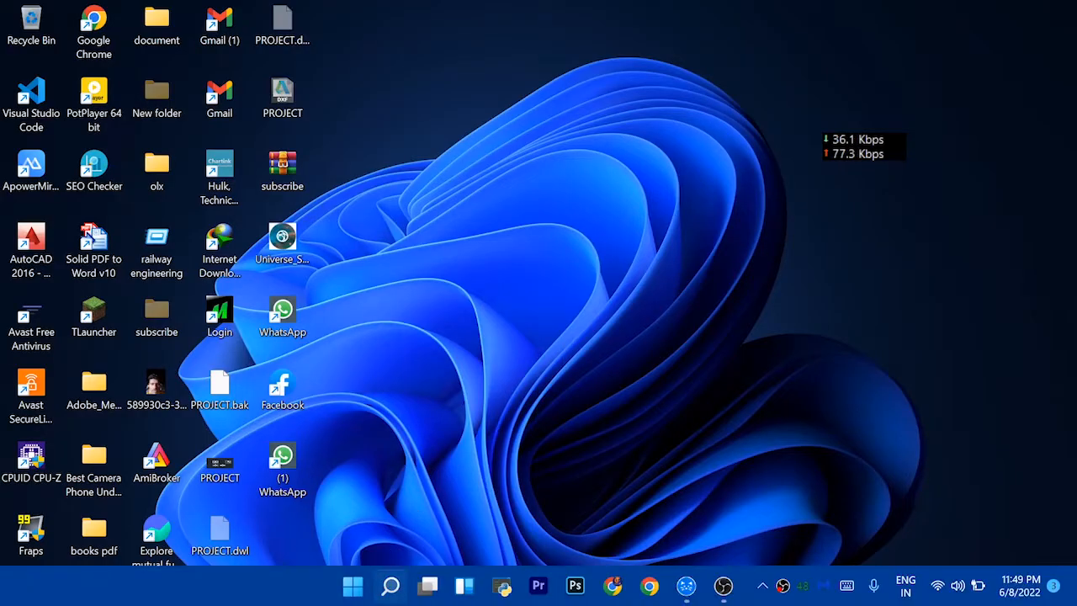
- Search Windows for 'settings' and launch the Settings app on its System page
click(390, 586)
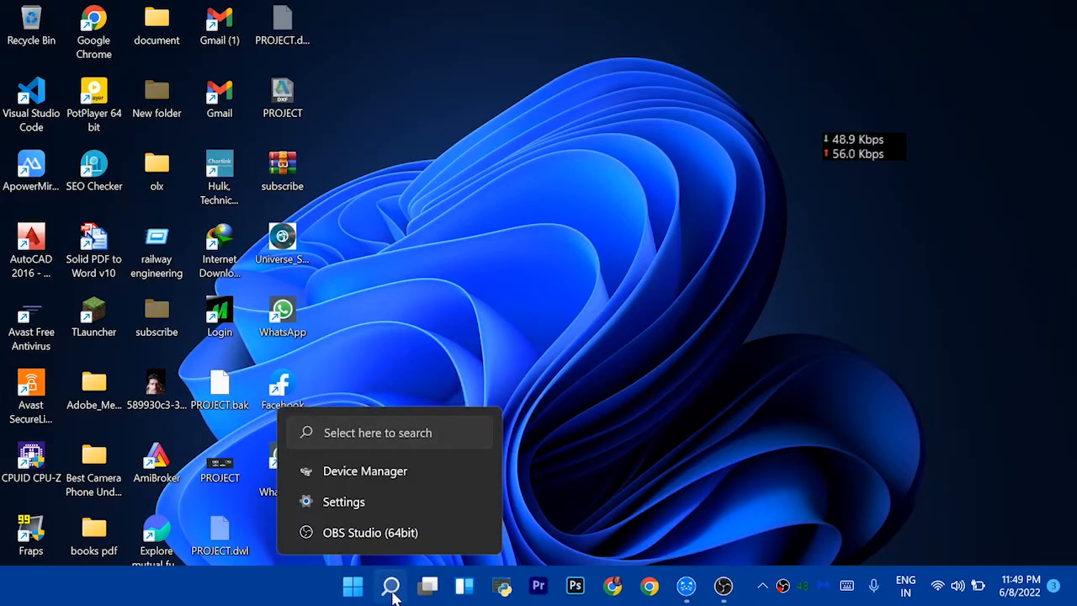
click(390, 586)
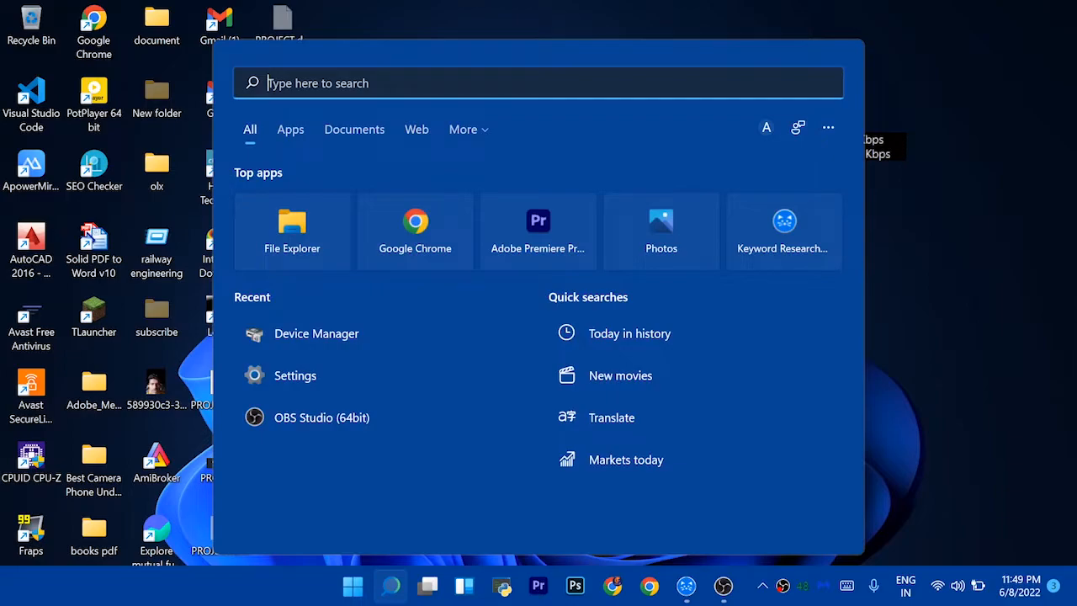
text(settings)
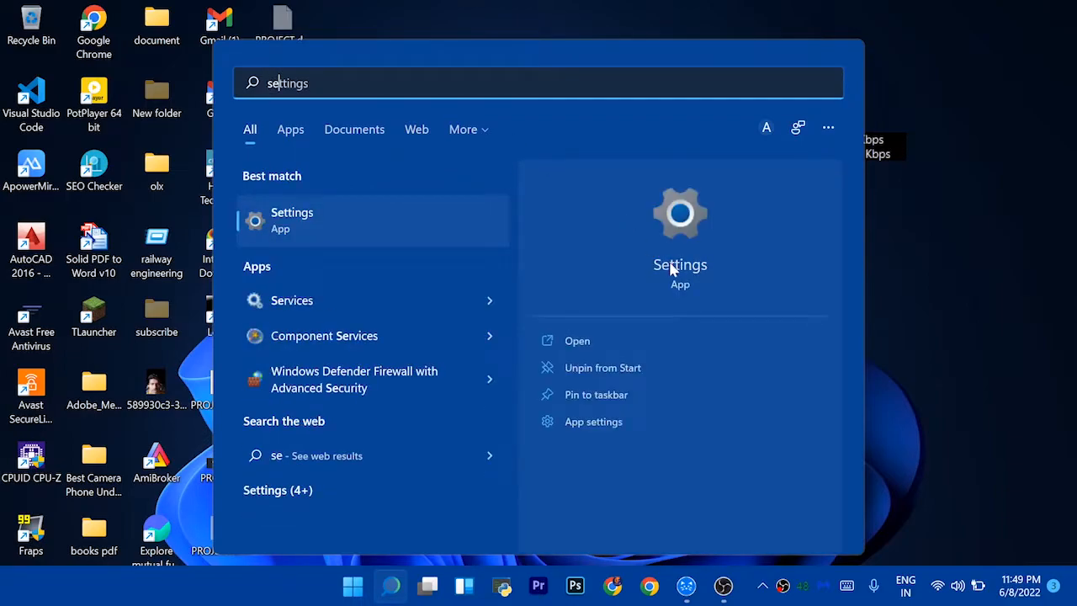
mouse_move(578, 340)
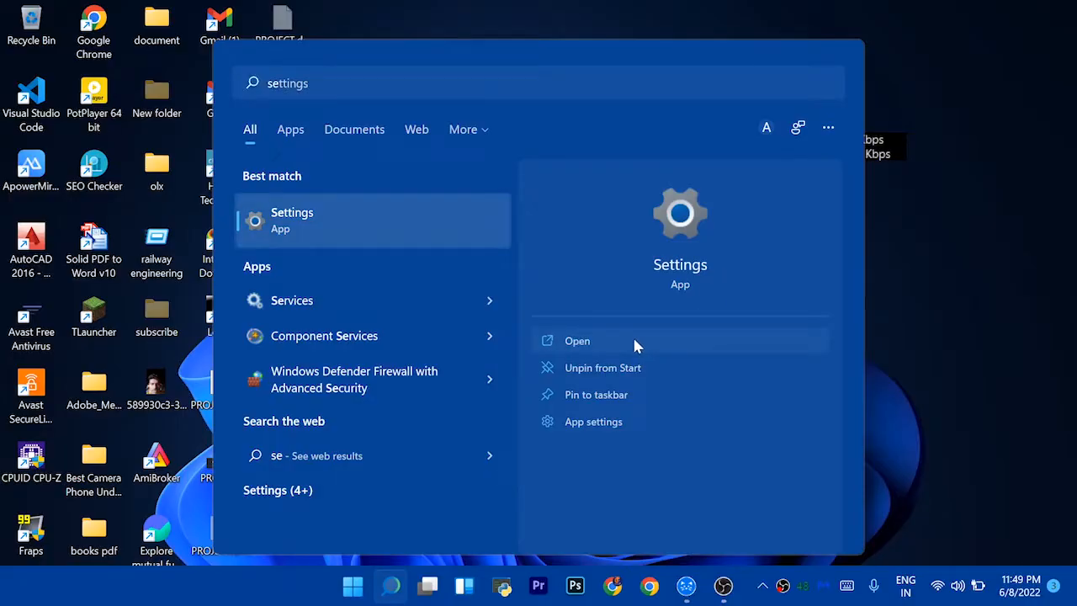
click(578, 340)
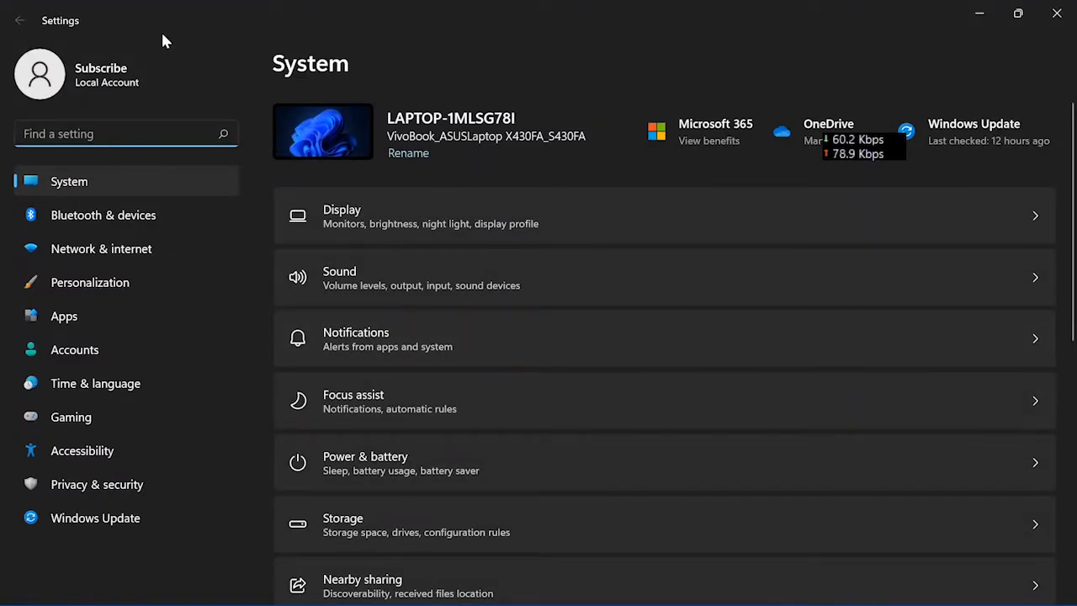
- Scroll down the System settings list toward the About entry
scroll(down, 3)
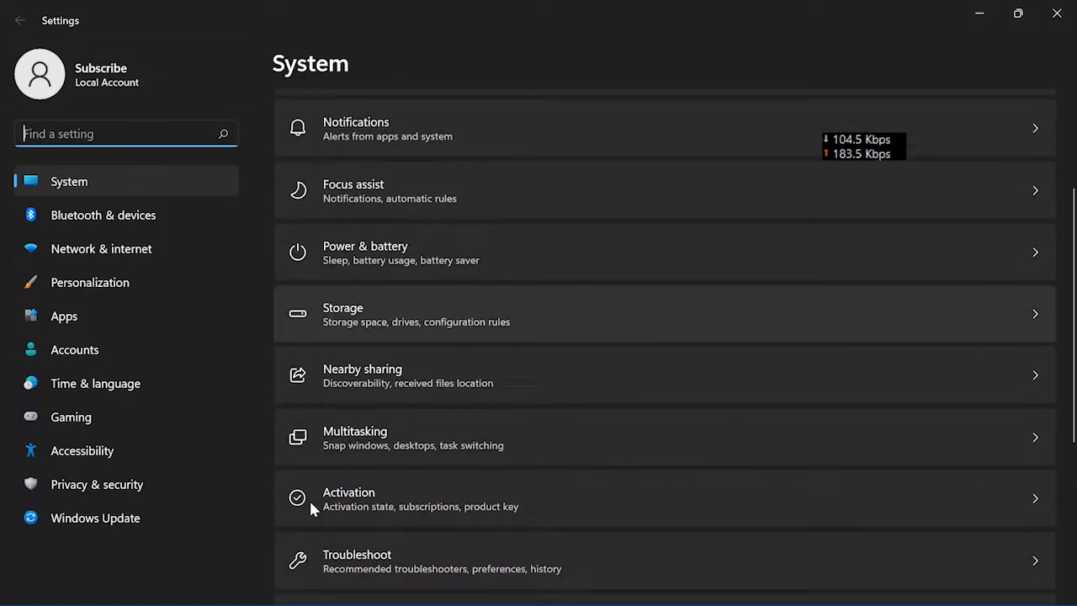
scroll(down, 3)
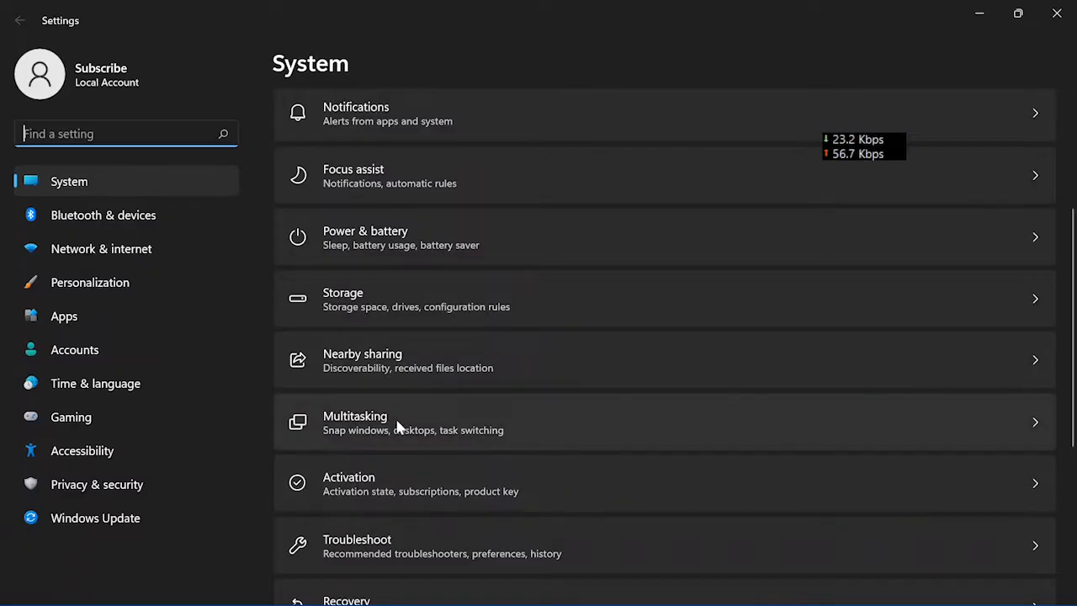
scroll(down, 3)
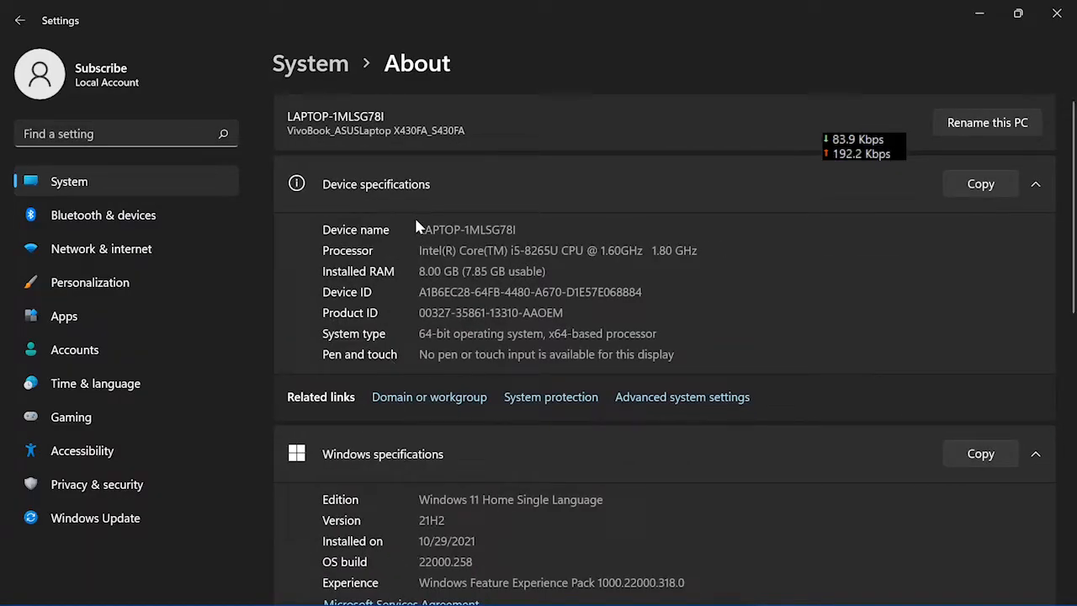
double_click(439, 229)
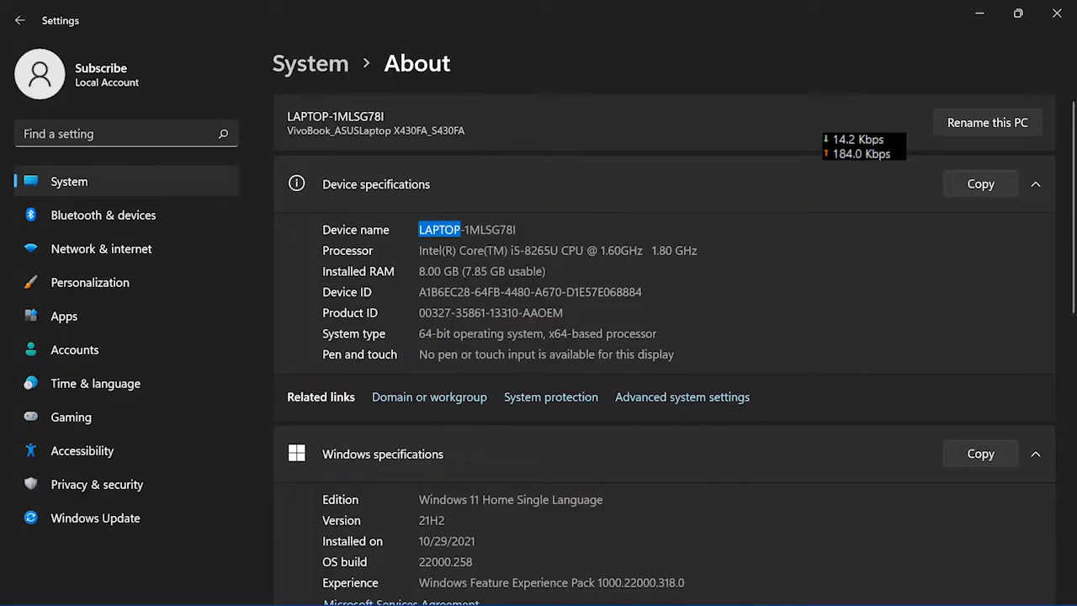
mouse_move(404, 259)
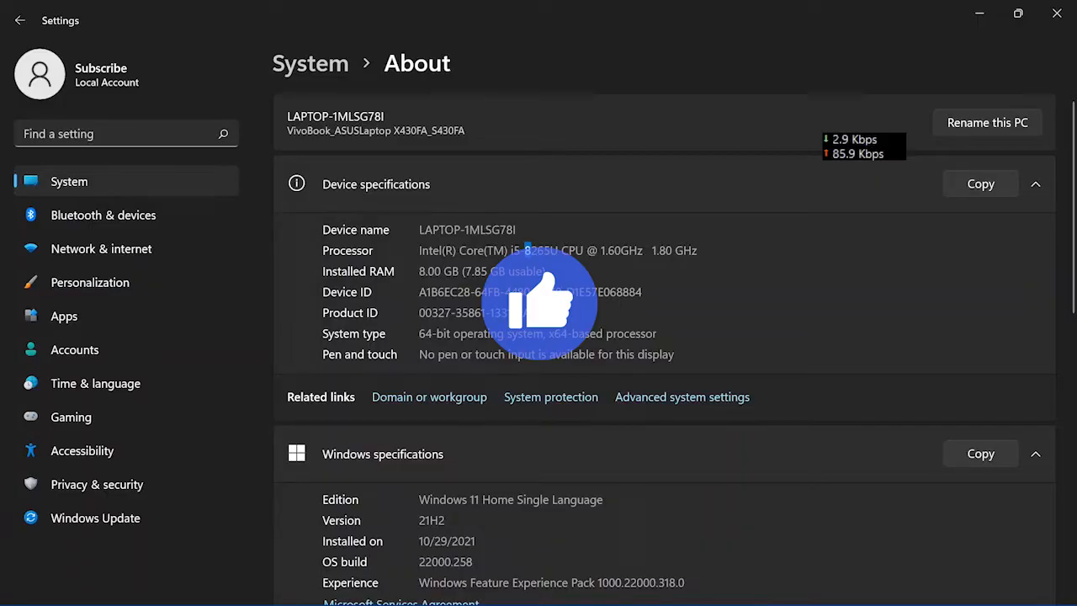
- Search Windows for 'device Manager' to launch Device Manager
click(390, 586)
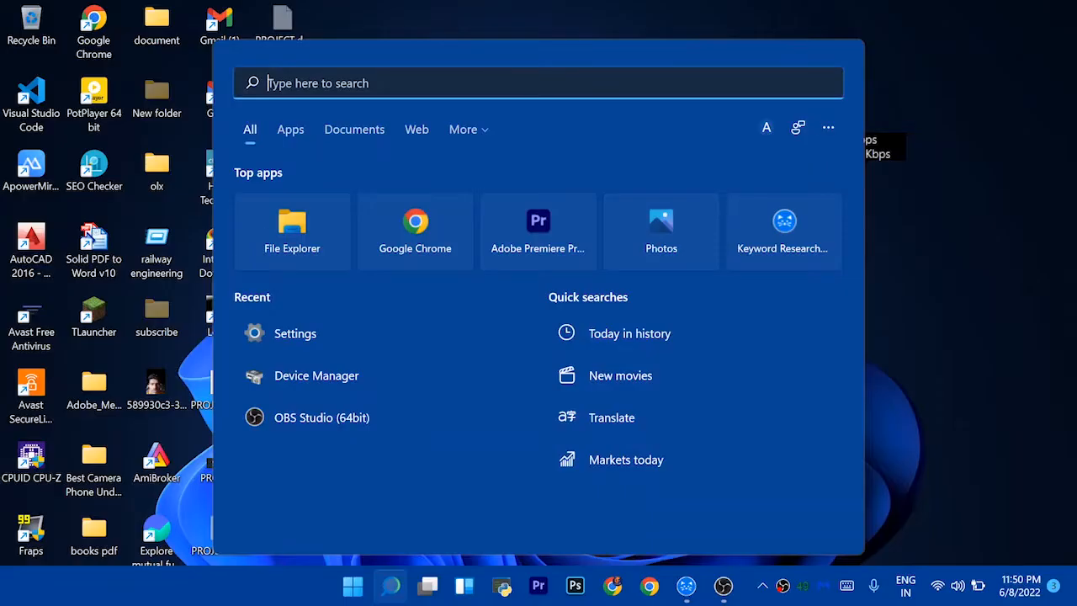
text(device Manager)
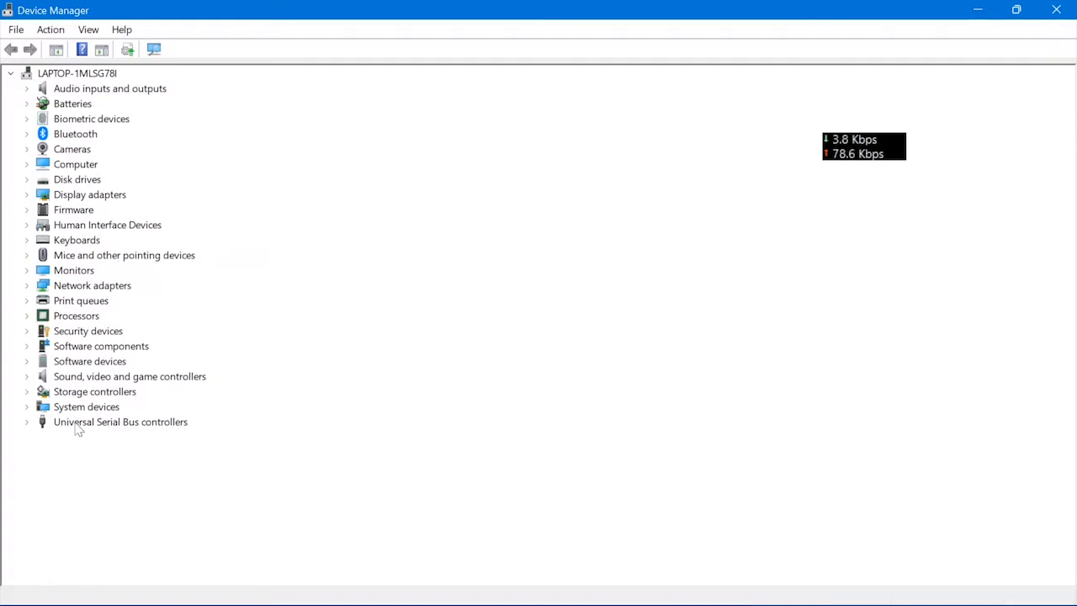
mouse_move(91, 421)
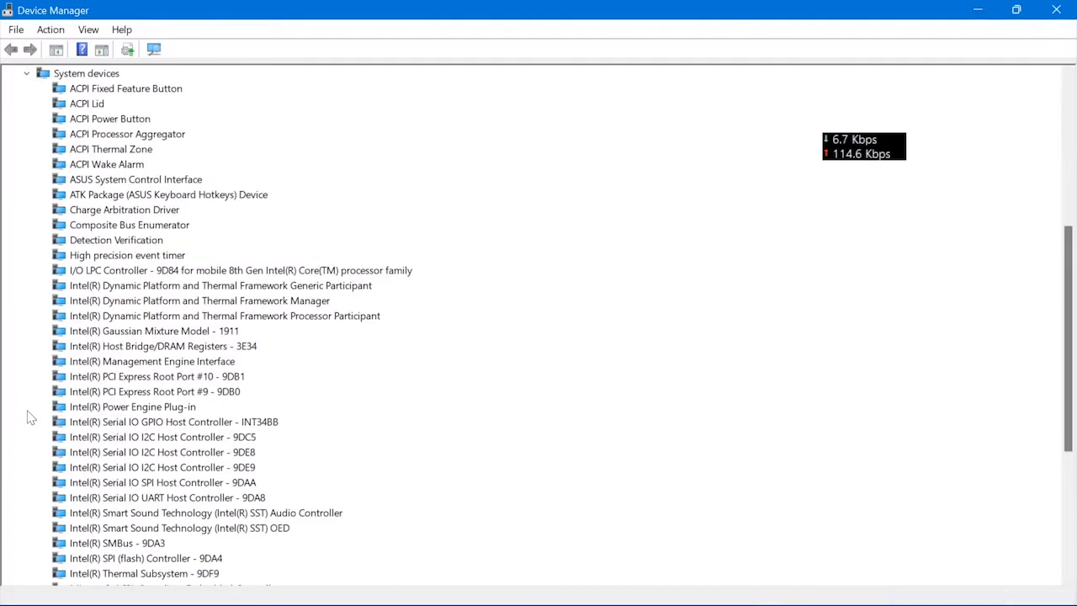
- View the I/O LPC Controller - 9D84 properties under System devices, then close them
click(239, 270)
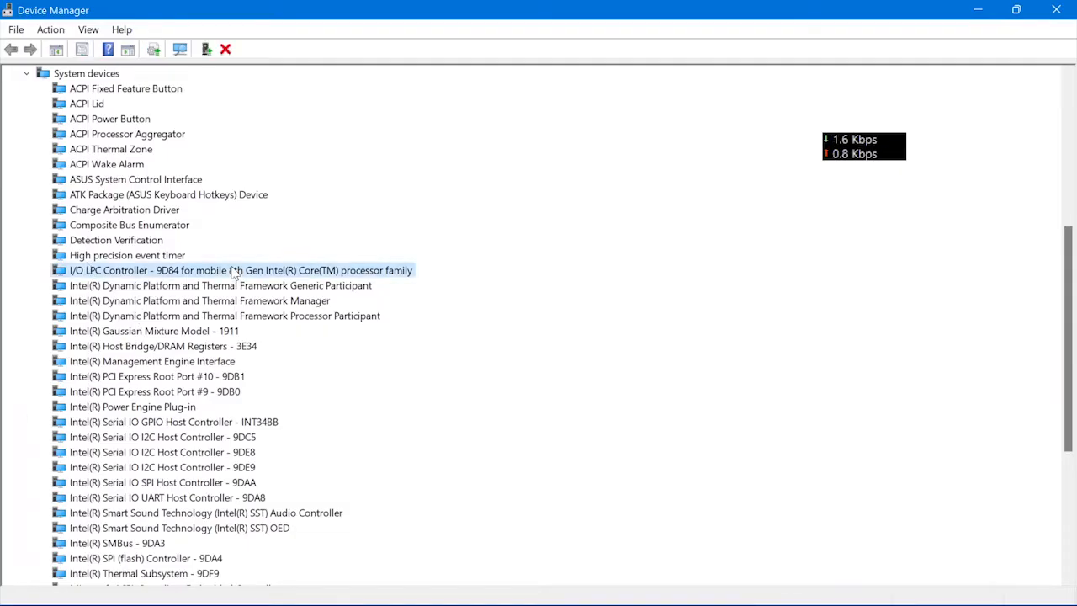
double_click(239, 269)
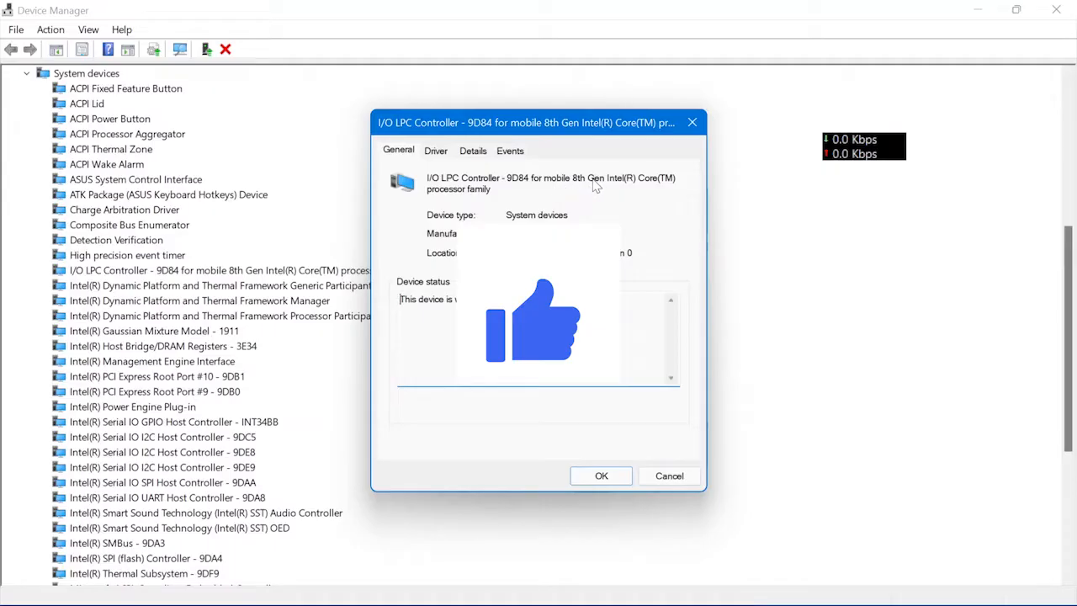
click(601, 475)
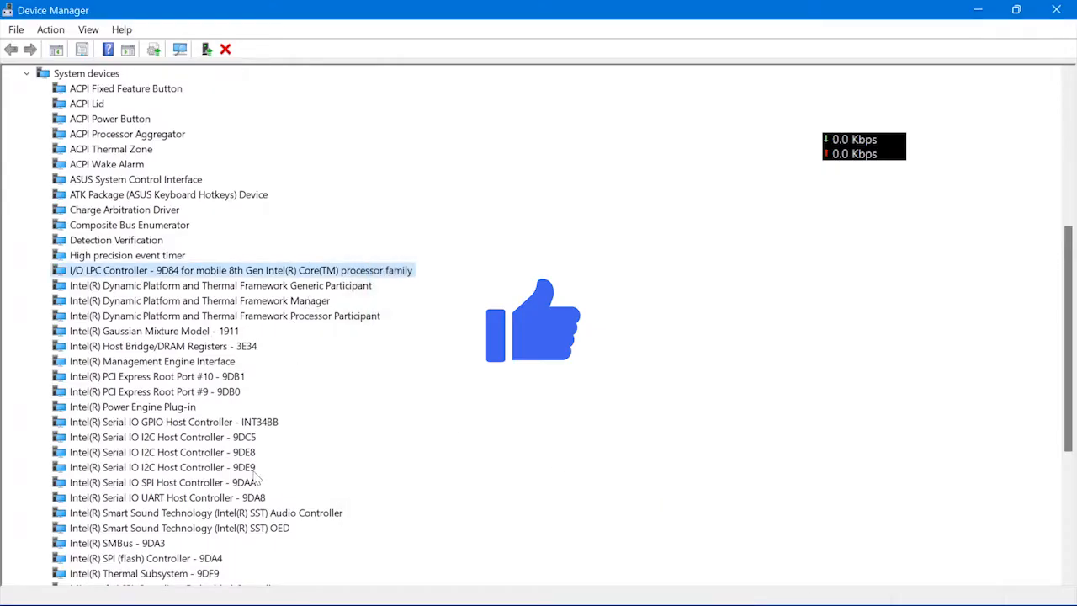
scroll(down, 3)
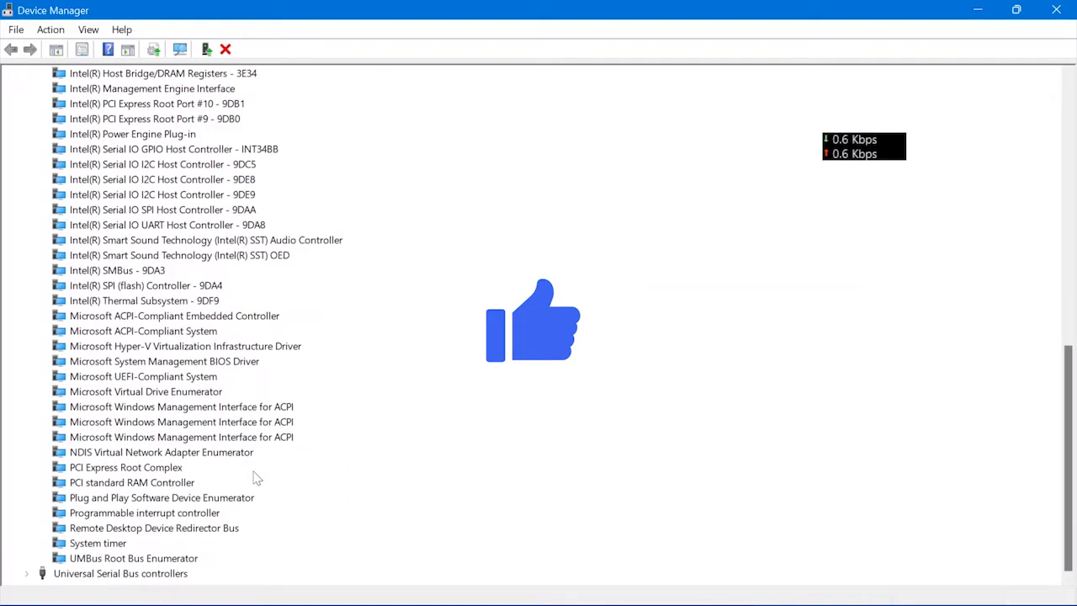